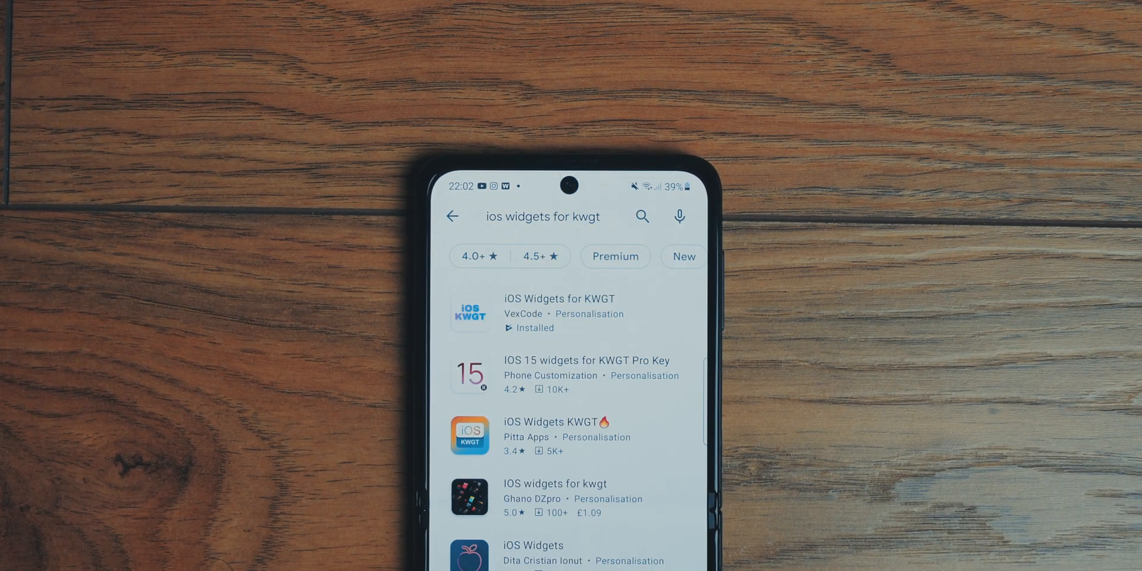
Open the iOS Widgets for KWGT listing by VexCode and install it.
{"action": "left_click", "coordinate": [560, 299]}
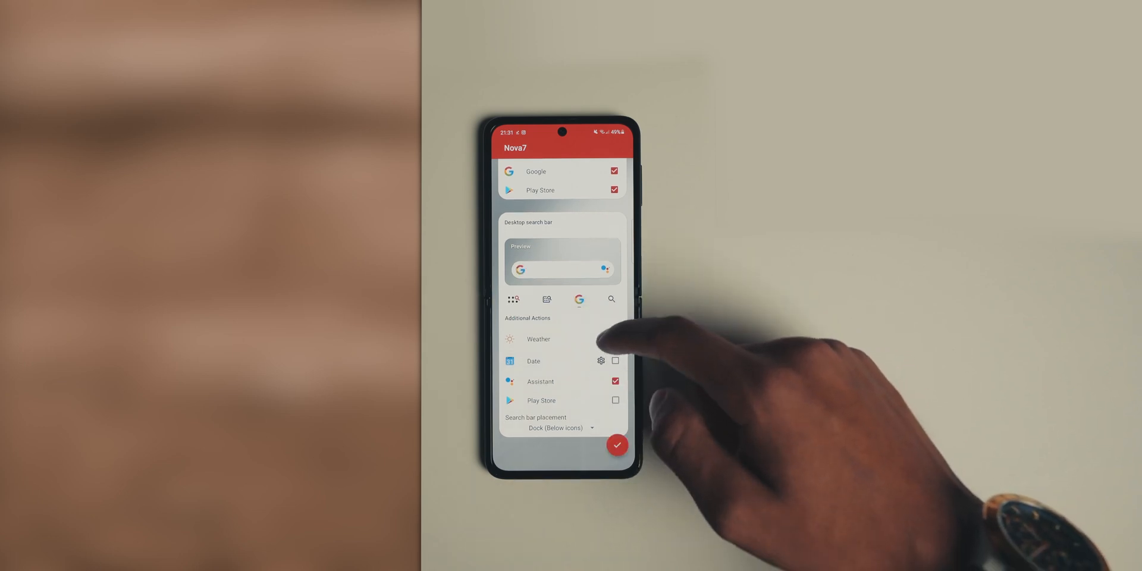
Save the search bar settings and open the Home screen padding adjustment.
{"action": "left_click", "coordinate": [618, 445]}
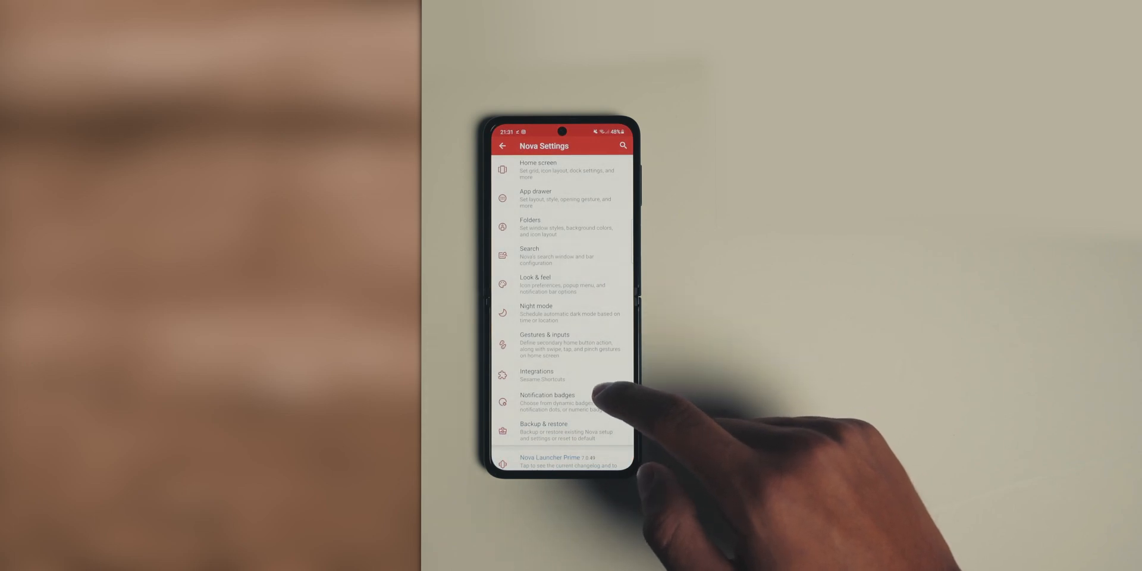
{"action": "left_click", "coordinate": [554, 169]}
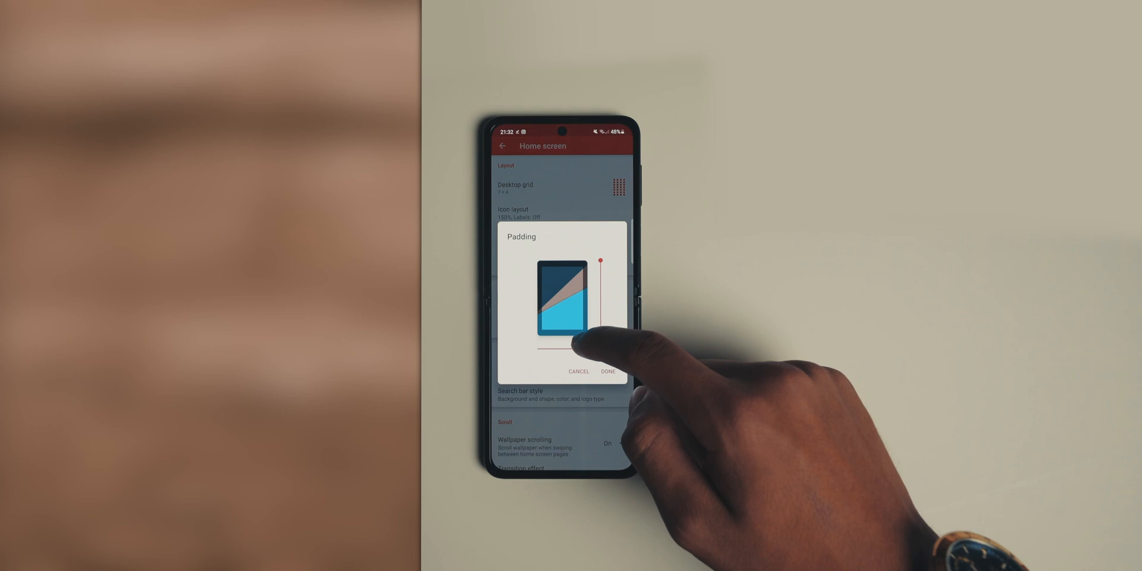
Confirm padding, set search bar placement to None and the page indicator to White.
{"action": "left_click", "coordinate": [607, 372]}
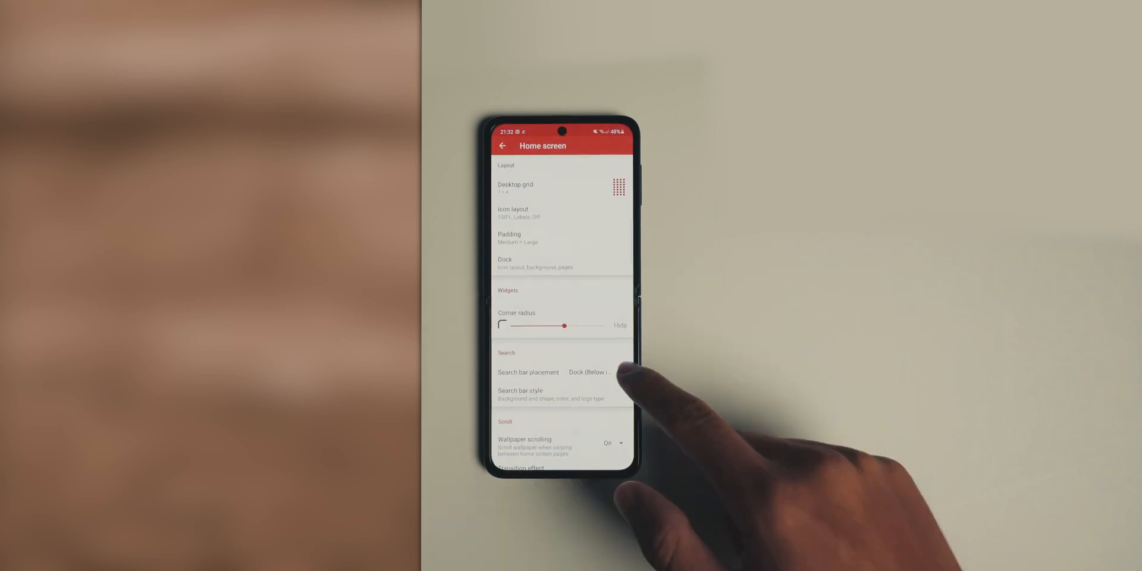
{"action": "left_click", "coordinate": [594, 373]}
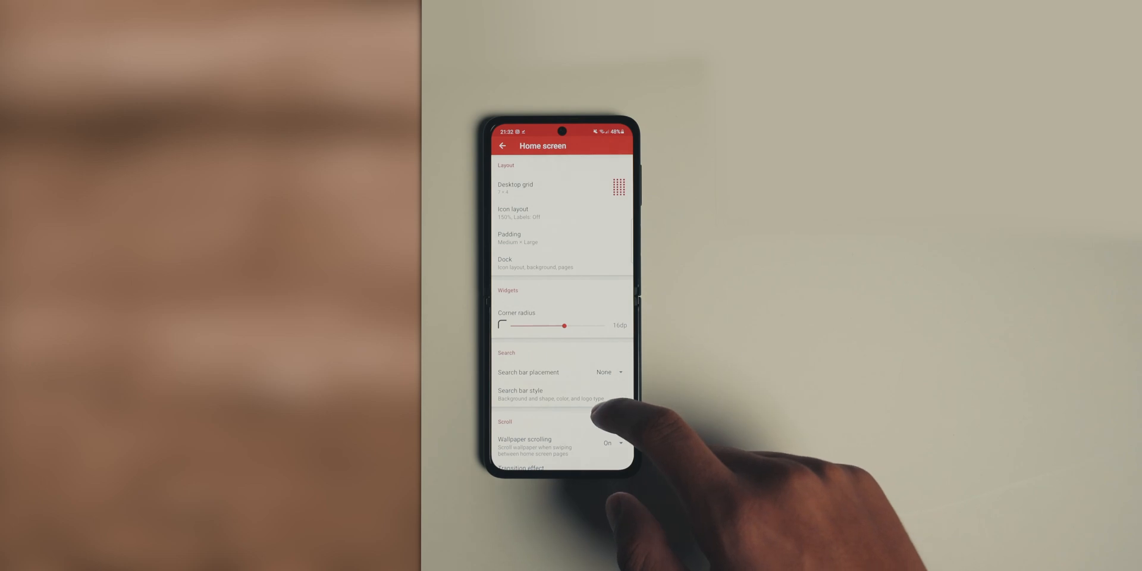
{"action": "scroll", "scroll_direction": "down", "scroll_amount": 3}
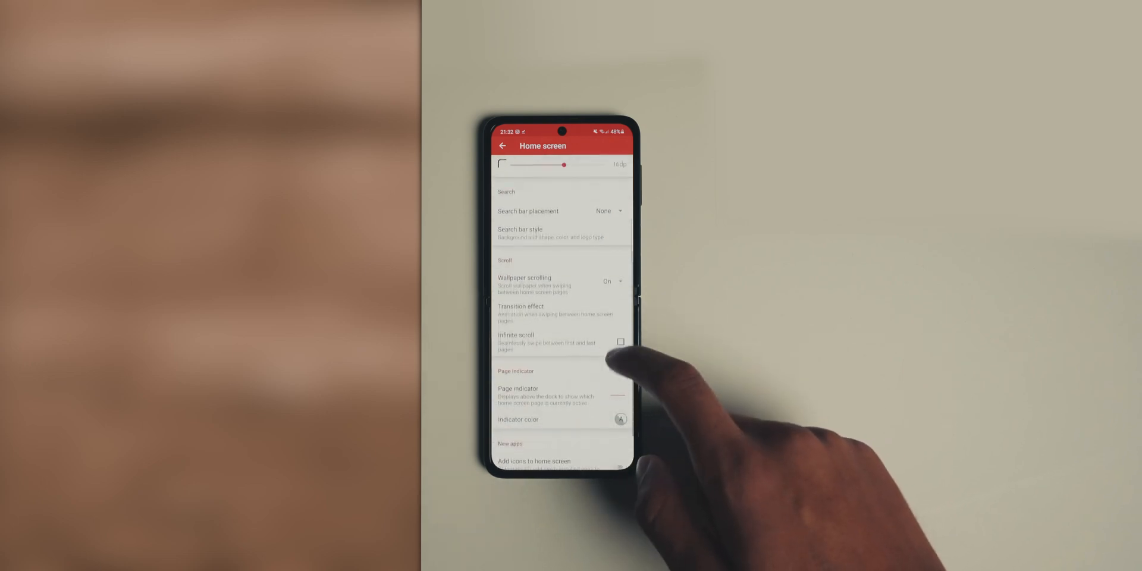
{"action": "left_click", "coordinate": [518, 394]}
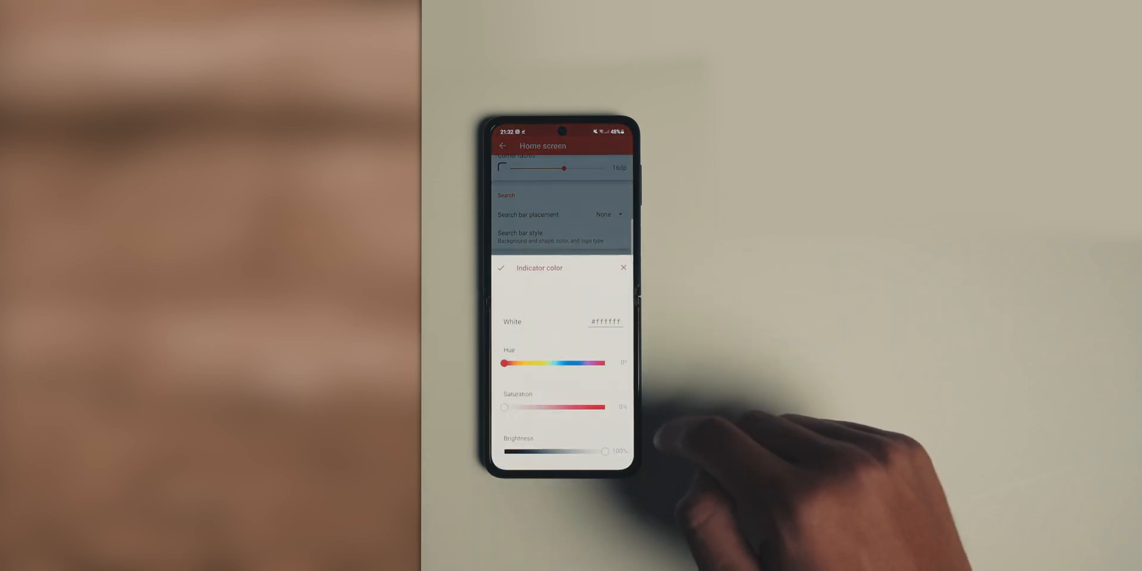
{"action": "left_click", "coordinate": [606, 321]}
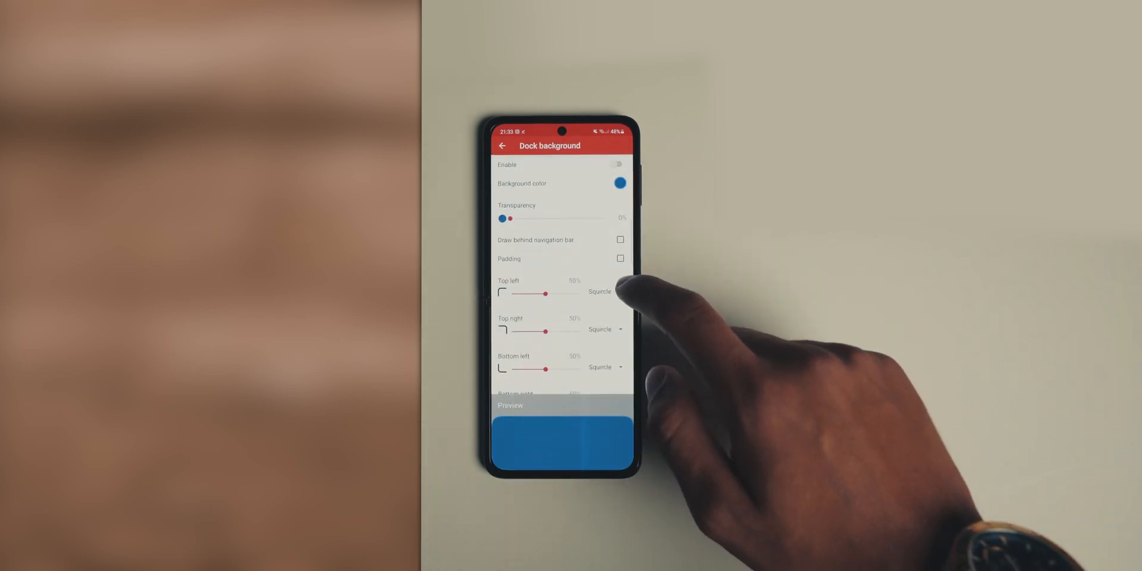
Give the dock background Round corners and a new darker hex colour.
{"action": "left_click", "coordinate": [600, 291]}
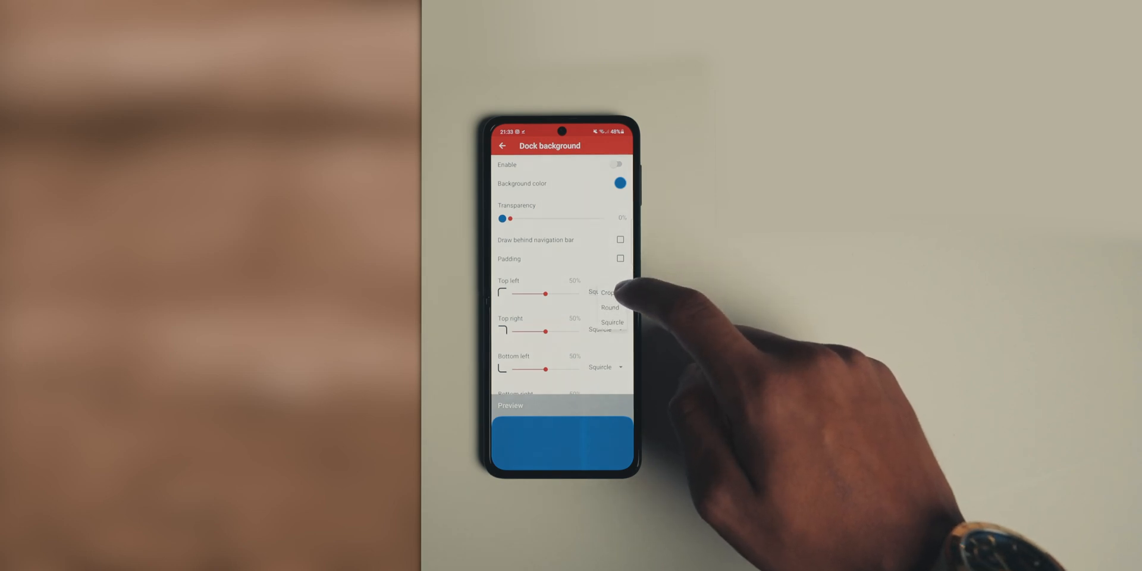
{"action": "left_click", "coordinate": [609, 308]}
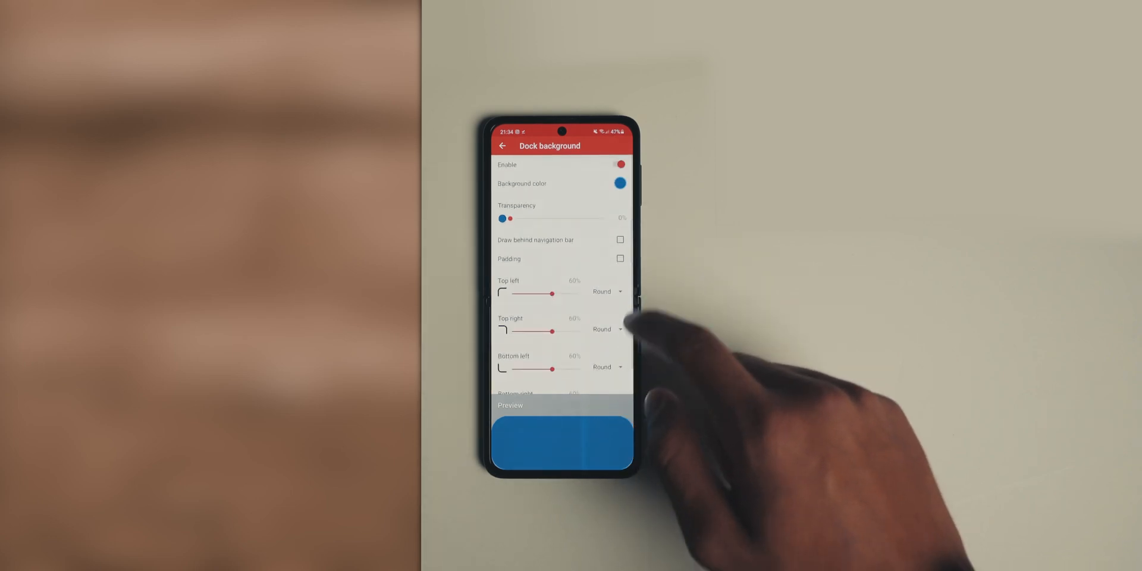
{"action": "left_click", "coordinate": [619, 259]}
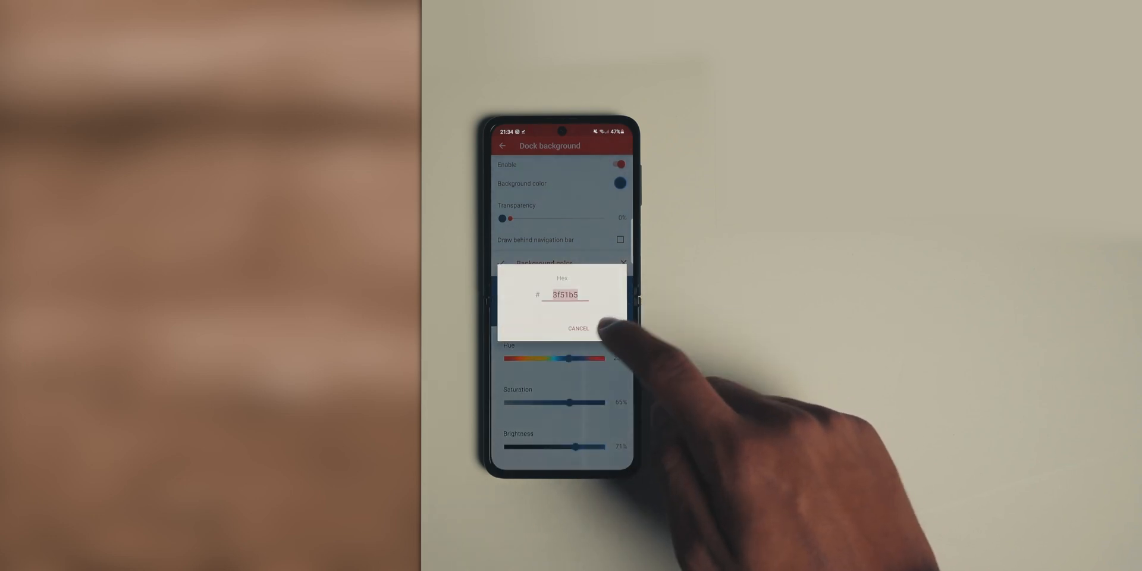
{"action": "left_click", "coordinate": [565, 295]}
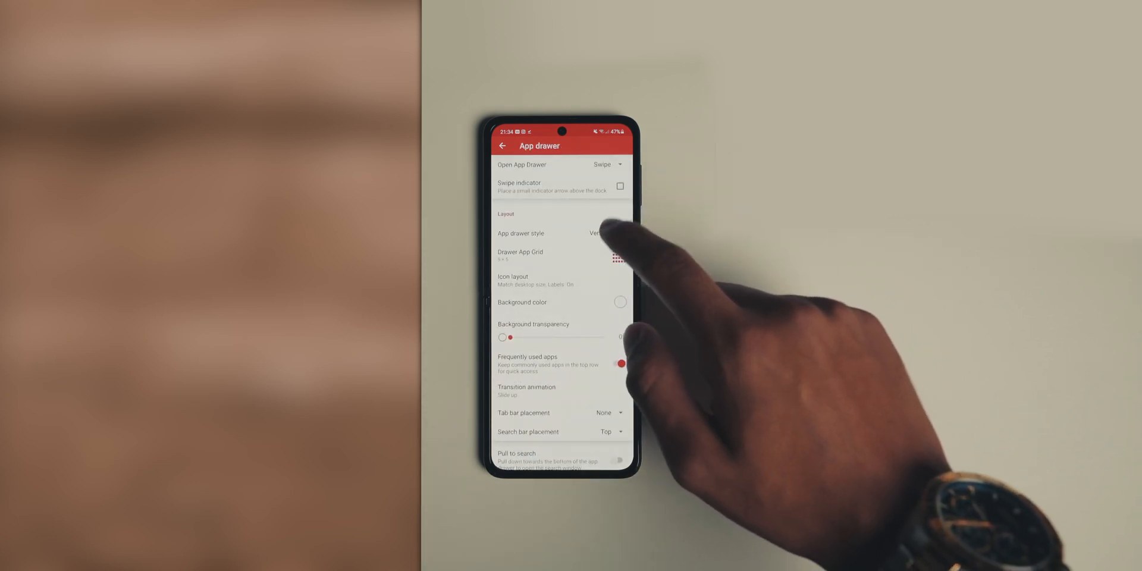
Enlarge the app drawer grid and hide app name labels.
{"action": "left_click", "coordinate": [543, 256]}
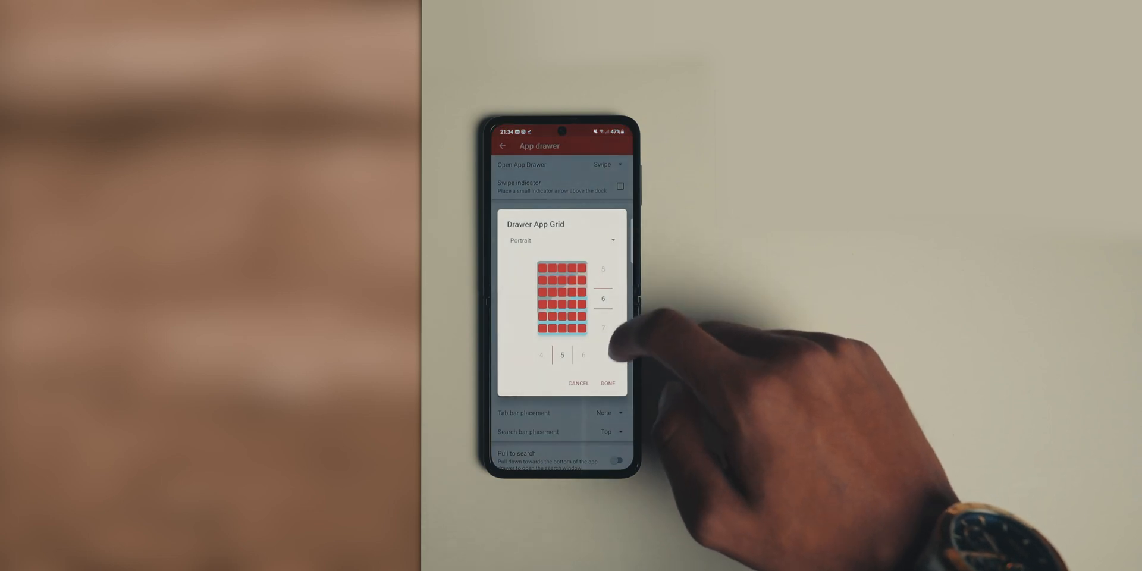
{"action": "left_click", "coordinate": [607, 383]}
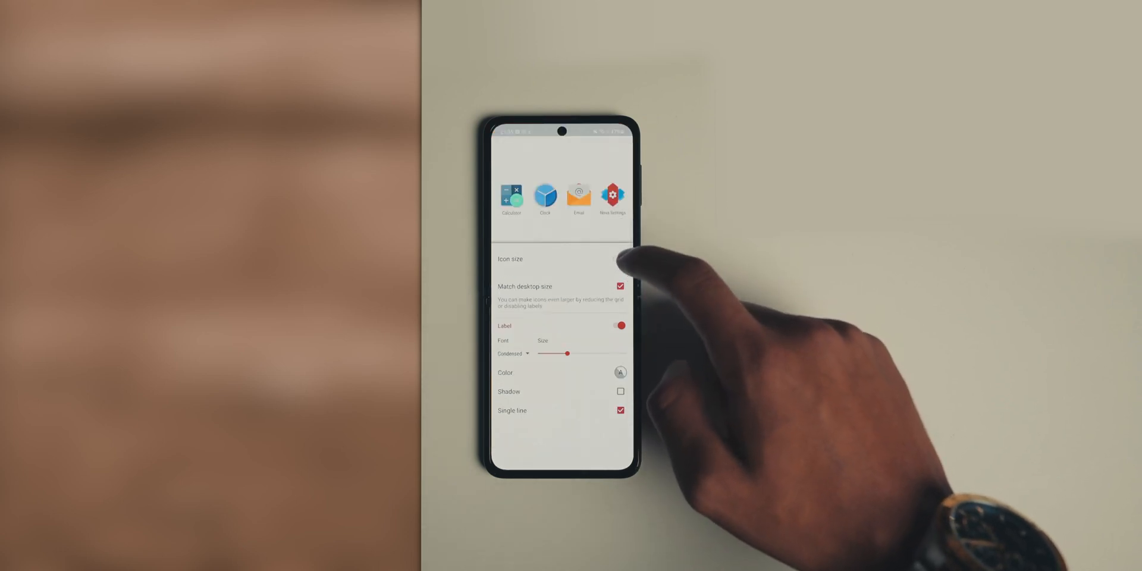
{"action": "left_click", "coordinate": [620, 286]}
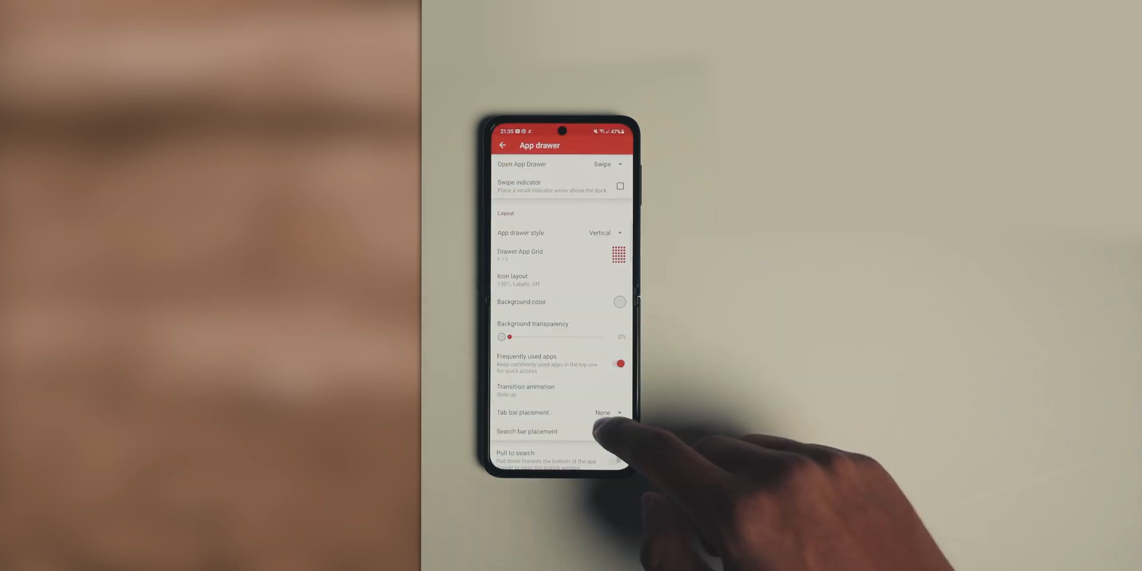
Apply a custom black hex scrollbar accent colour in the app drawer.
{"action": "scroll", "scroll_direction": "down", "scroll_amount": 3}
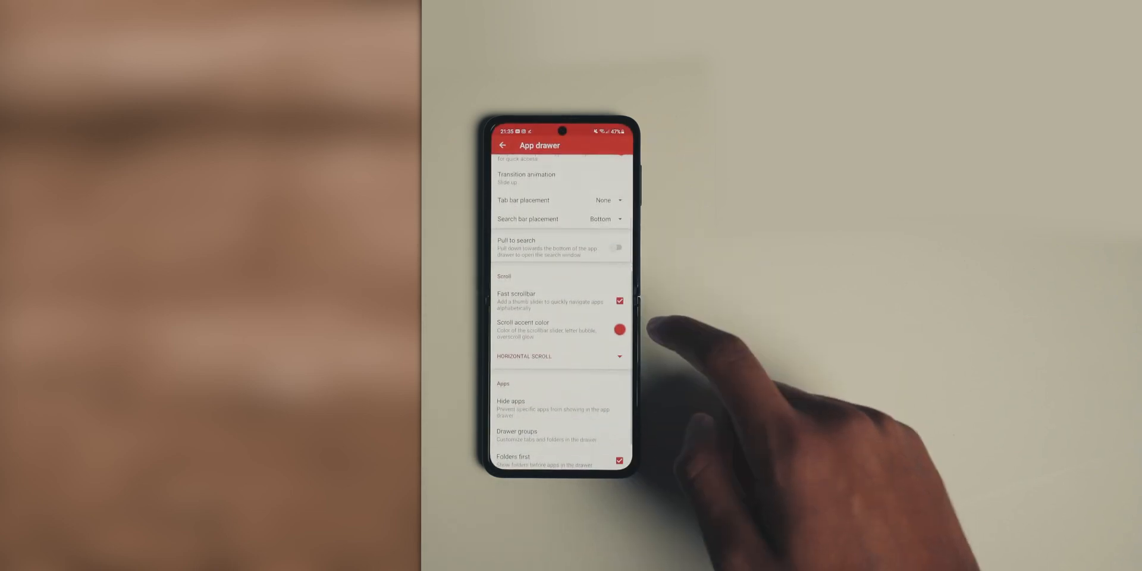
{"action": "left_click", "coordinate": [620, 330]}
{"action": "type", "text": "0a0a"}
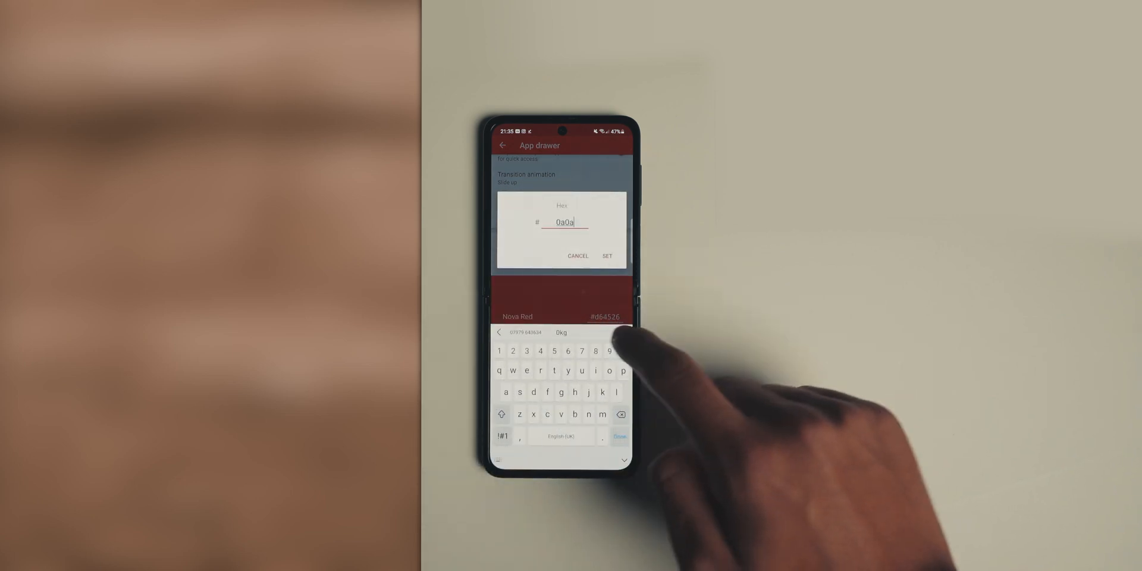
{"action": "left_click", "coordinate": [606, 256]}
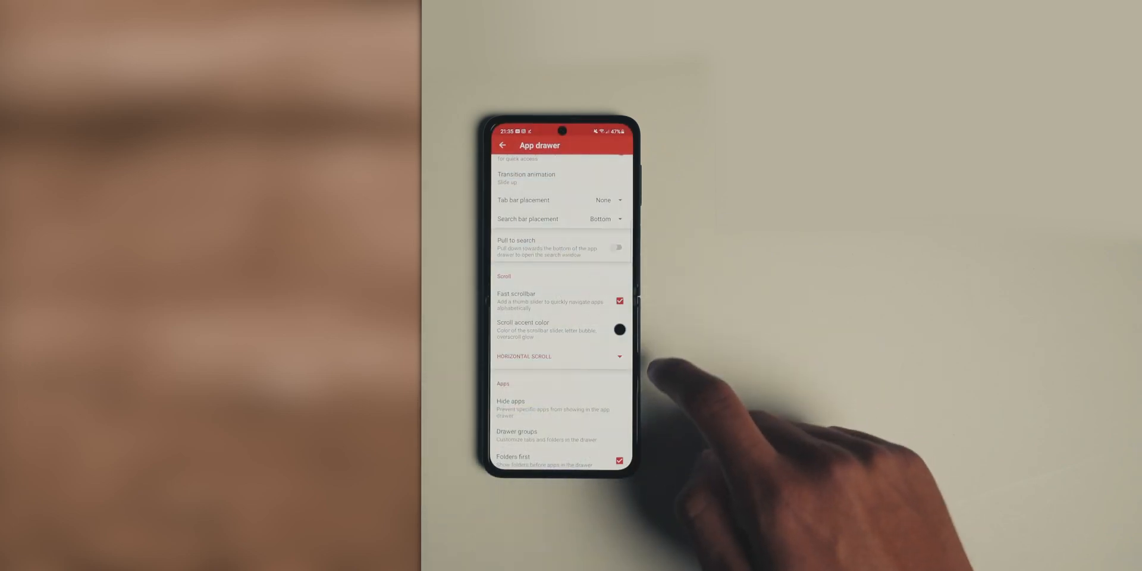
{"action": "left_click", "coordinate": [501, 145]}
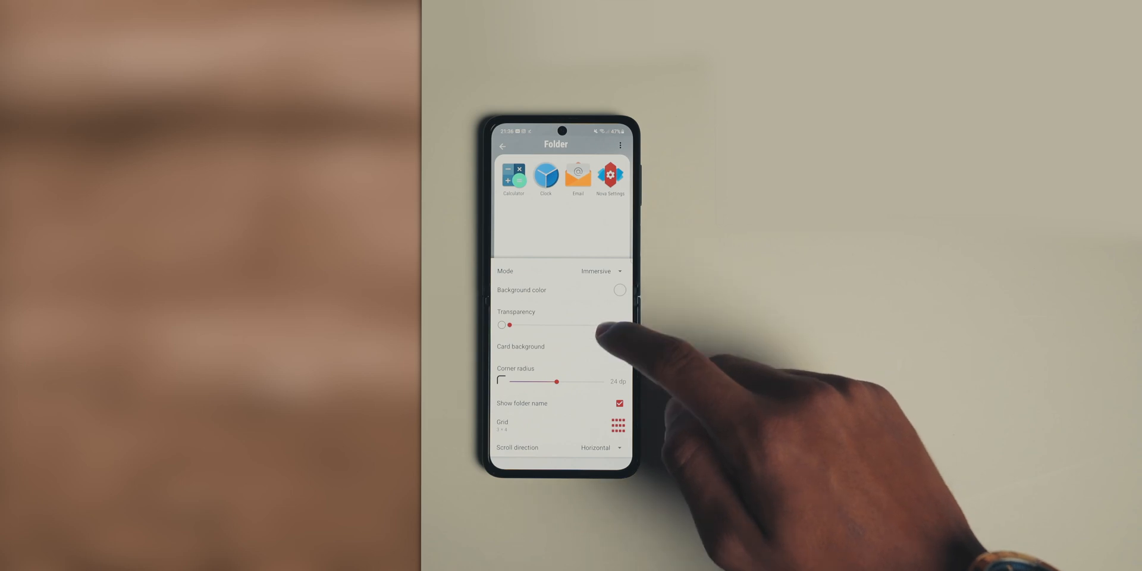
Enable a card background for folder windows and increase the corner radius.
{"action": "left_click", "coordinate": [619, 290]}
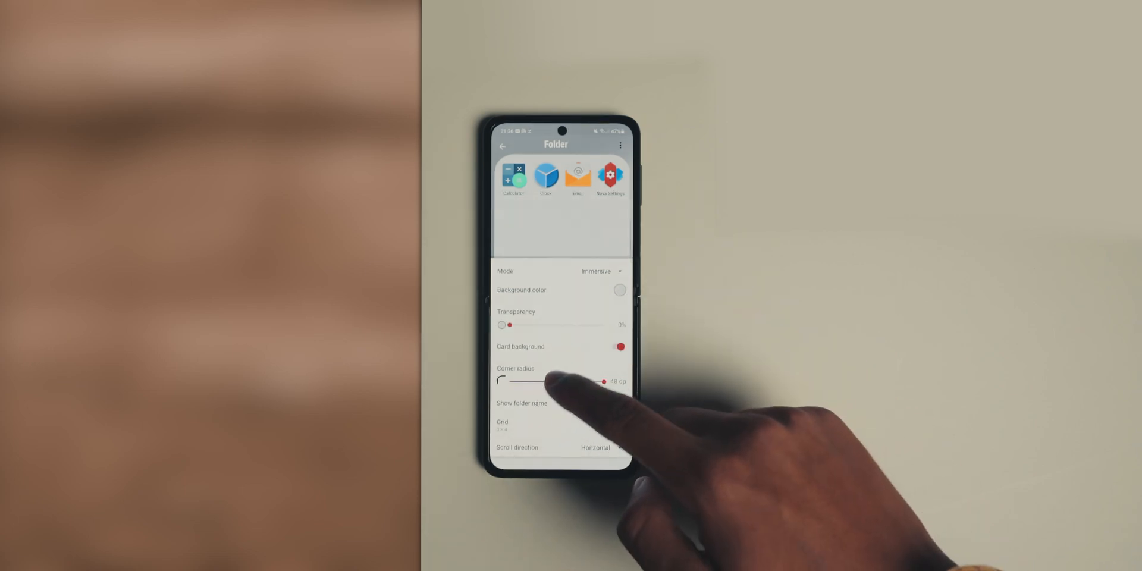
{"action": "left_click_drag", "start_coordinate": [603, 382], "coordinate": [506, 382]}
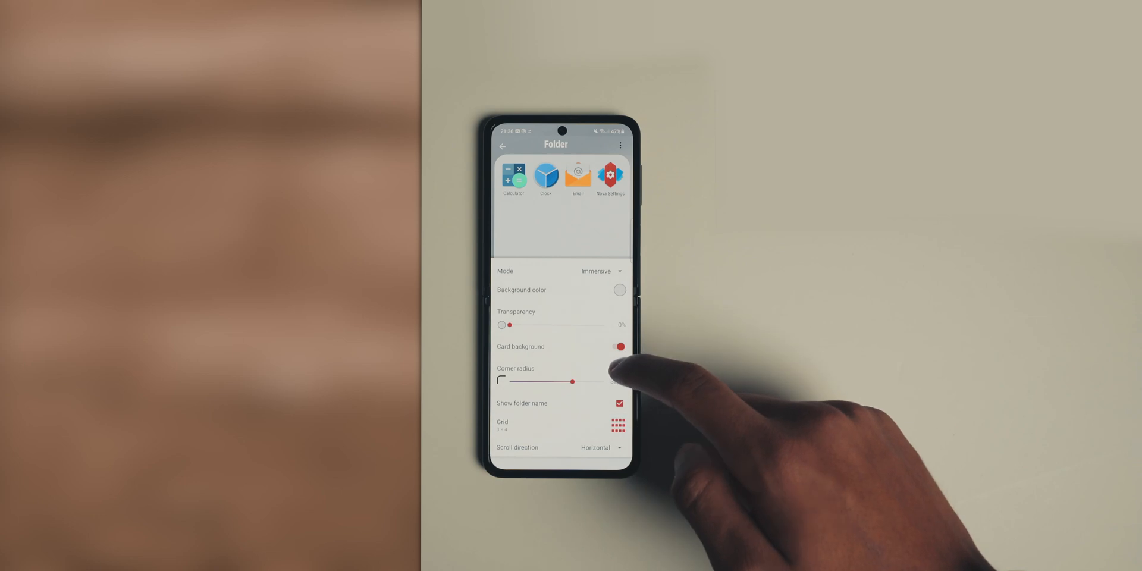
{"action": "left_click", "coordinate": [617, 424]}
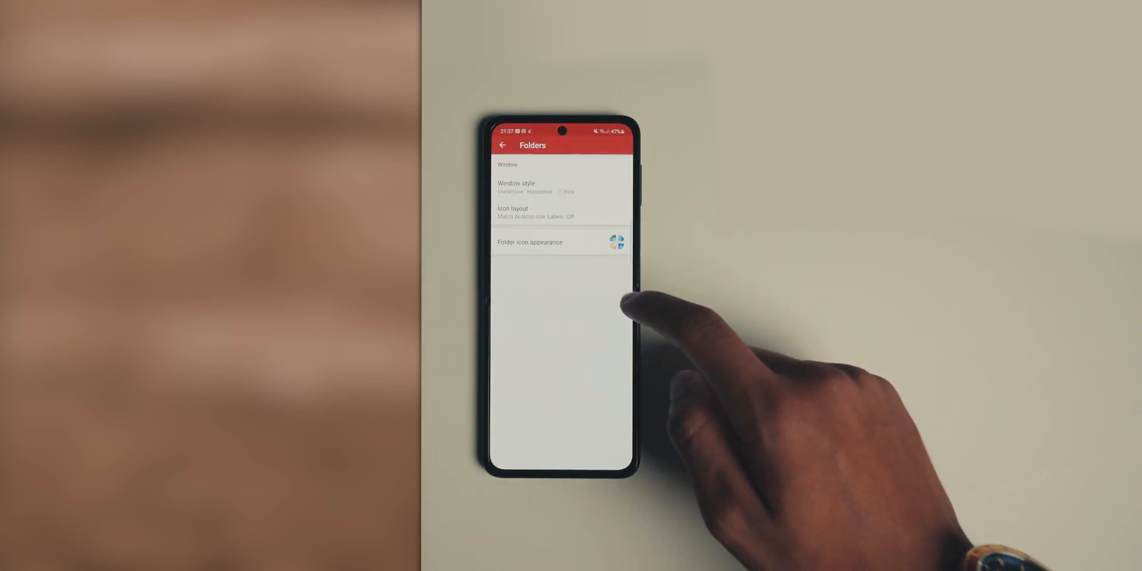
Set folder icons to Adaptive background shape with outline and about 37% transparency.
{"action": "left_click", "coordinate": [560, 242]}
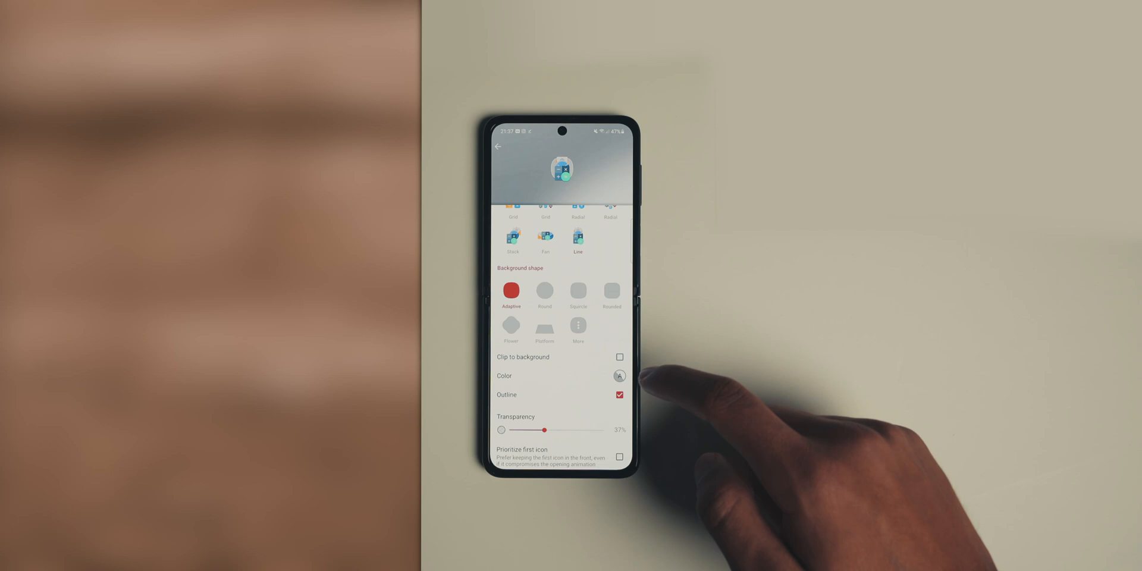
{"action": "left_click", "coordinate": [619, 395]}
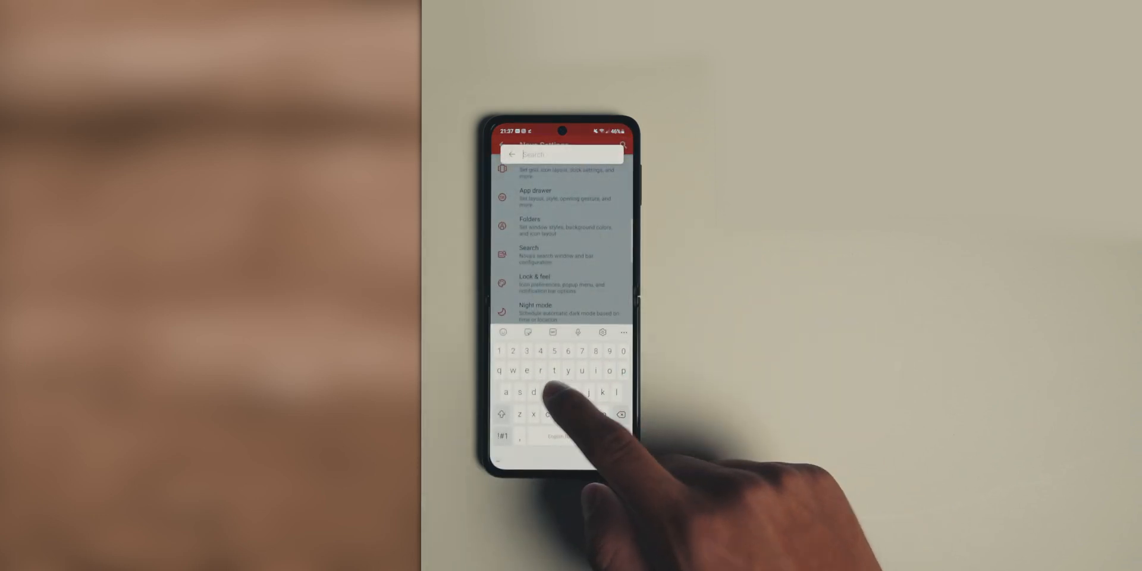
Search settings for 'goog' and open the Nova Google Companion page.
{"action": "type", "text": "goog"}
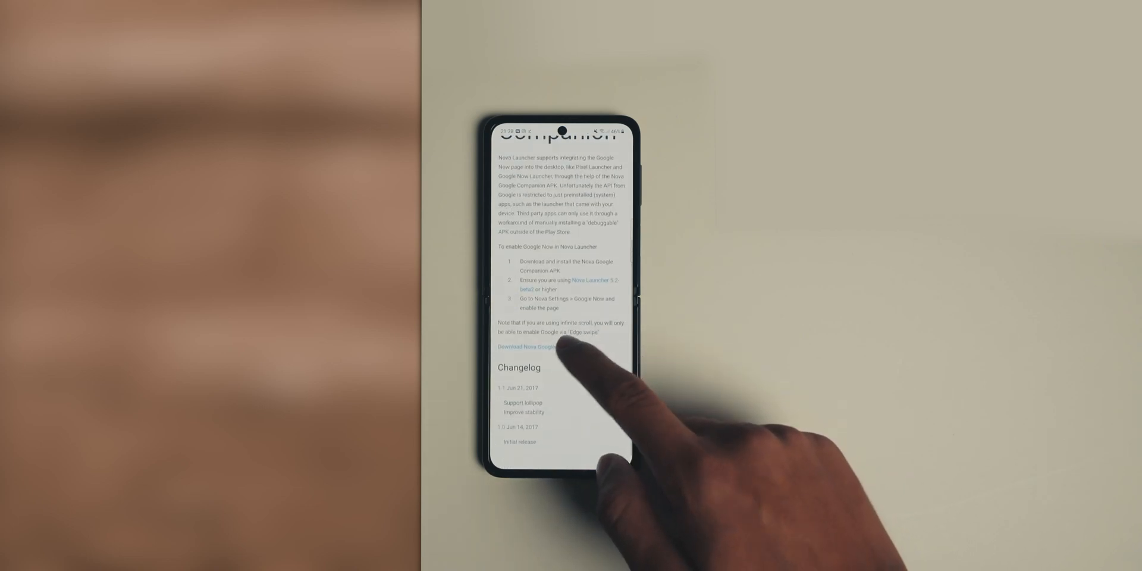
Download the Nova Google Companion file, allow browser installs, and install it.
{"action": "left_click", "coordinate": [525, 346]}
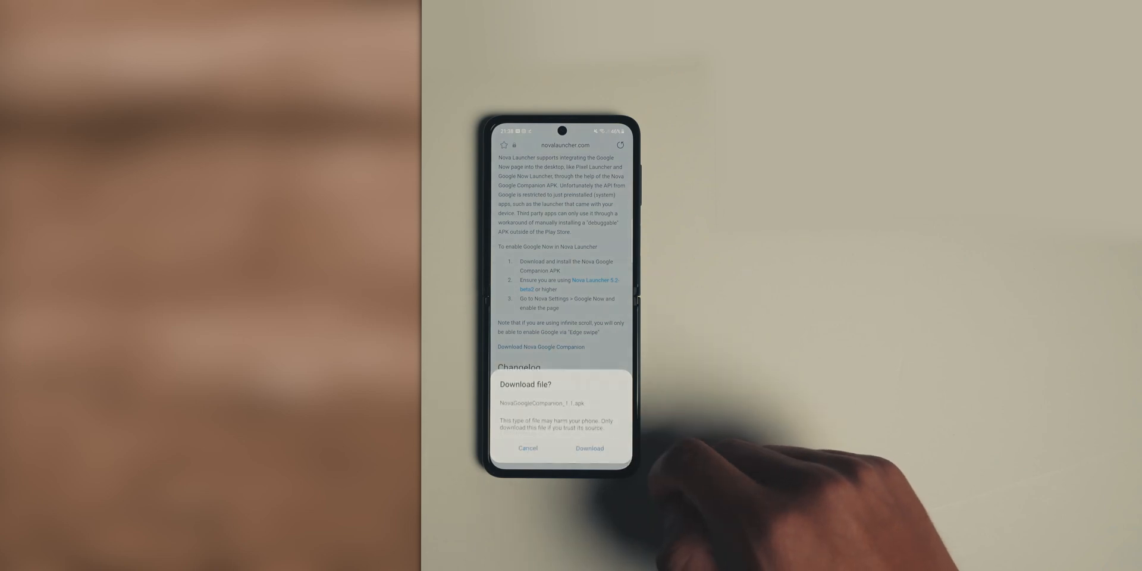
{"action": "left_click", "coordinate": [589, 448]}
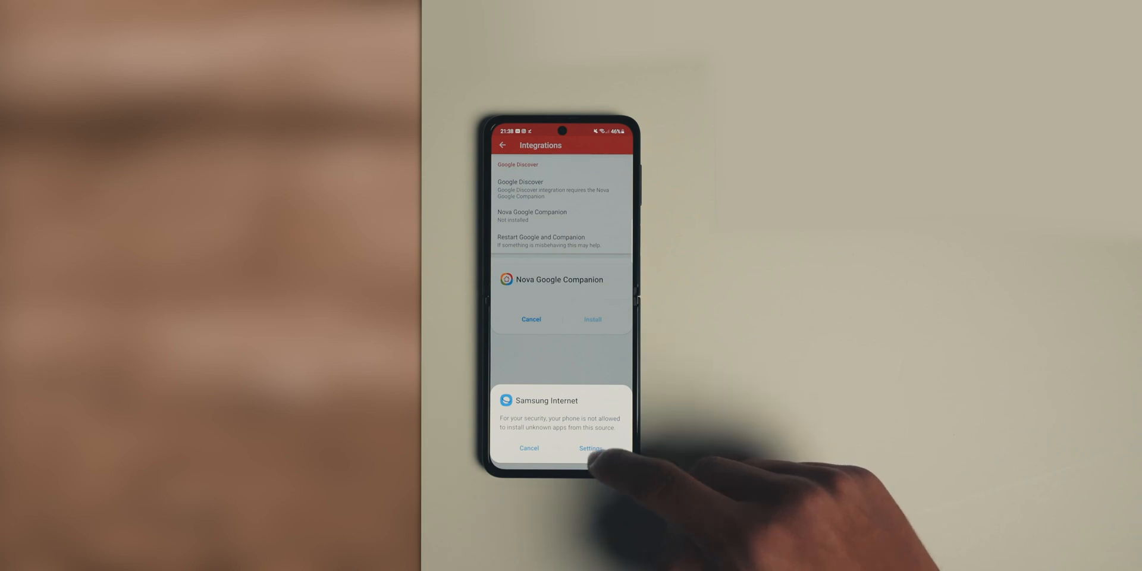
{"action": "left_click", "coordinate": [591, 448]}
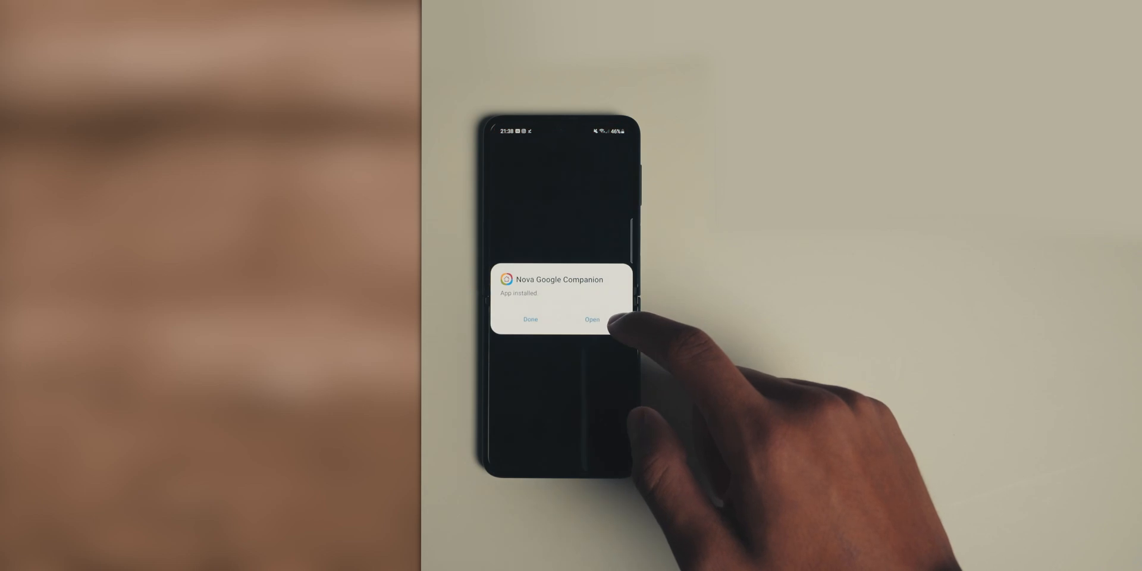
{"action": "left_click", "coordinate": [592, 320]}
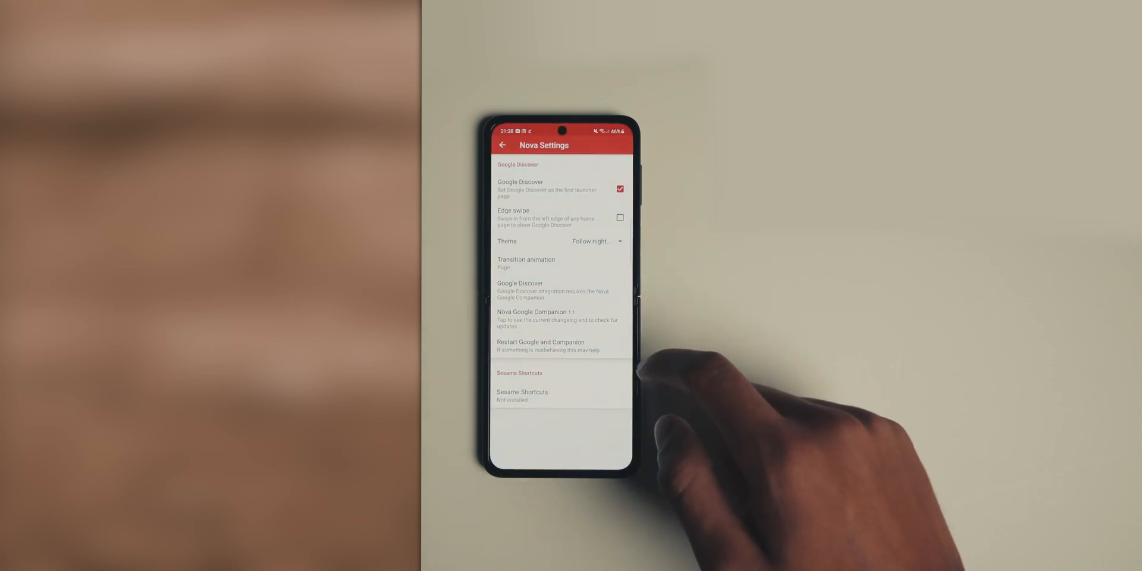
Set the Google Discover theme to Light with Overlay transition animation.
{"action": "left_click", "coordinate": [593, 242]}
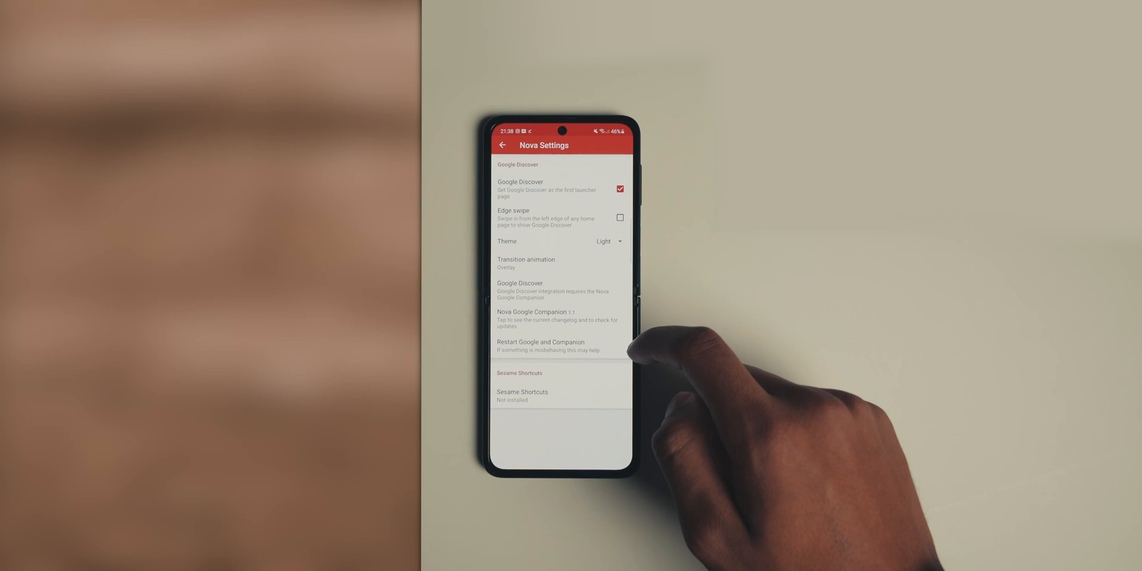
{"action": "left_click", "coordinate": [501, 145]}
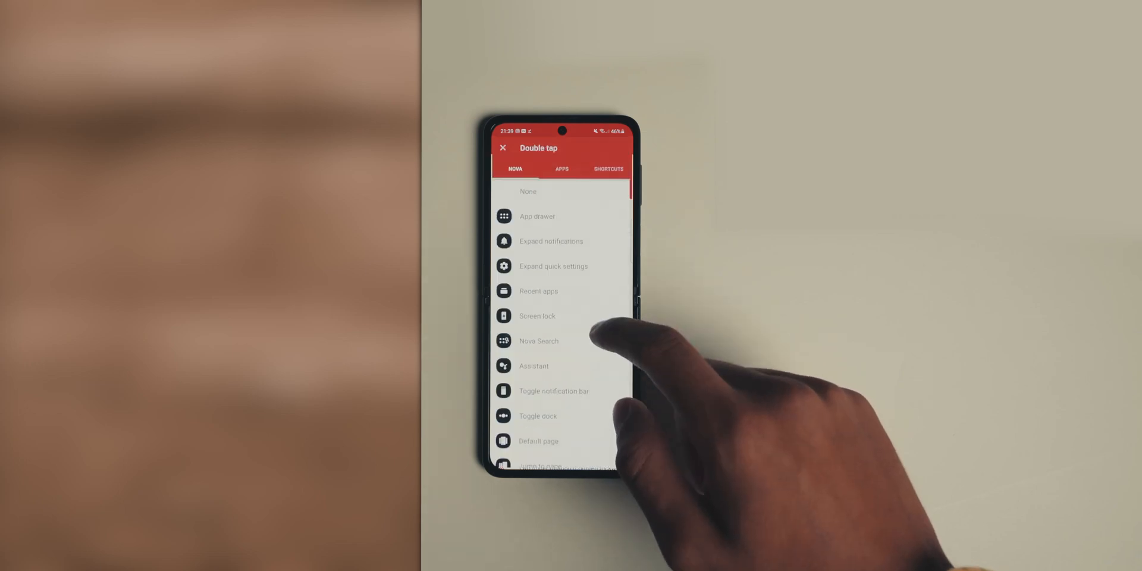
Choose a Nova action for the home screen double-tap gesture.
{"action": "left_click", "coordinate": [539, 341]}
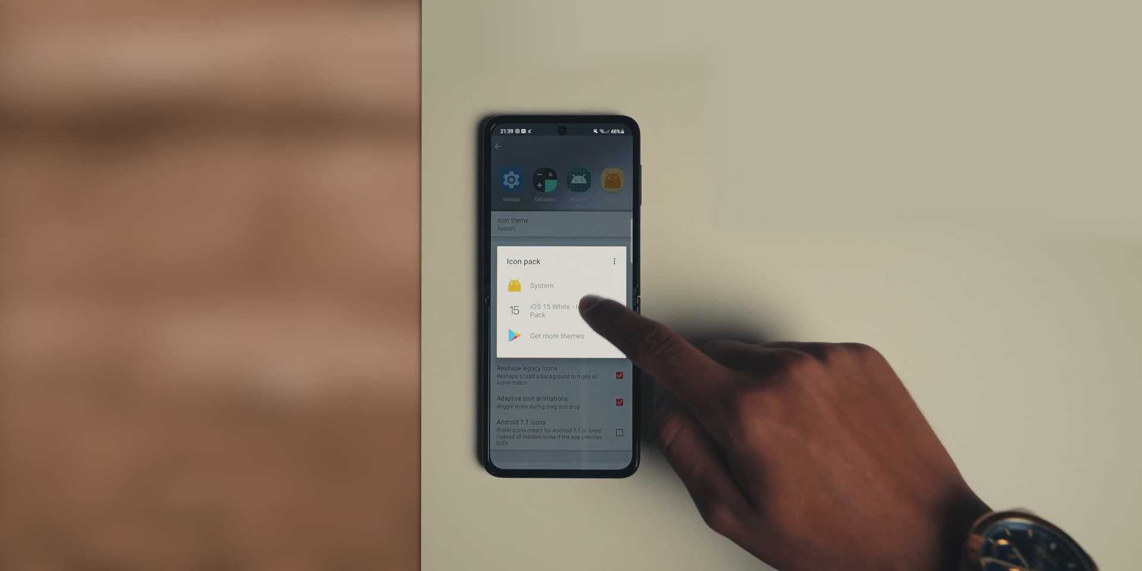
Select iOS 15 White Icon Pack as Nova's icon pack.
{"action": "left_click", "coordinate": [548, 310]}
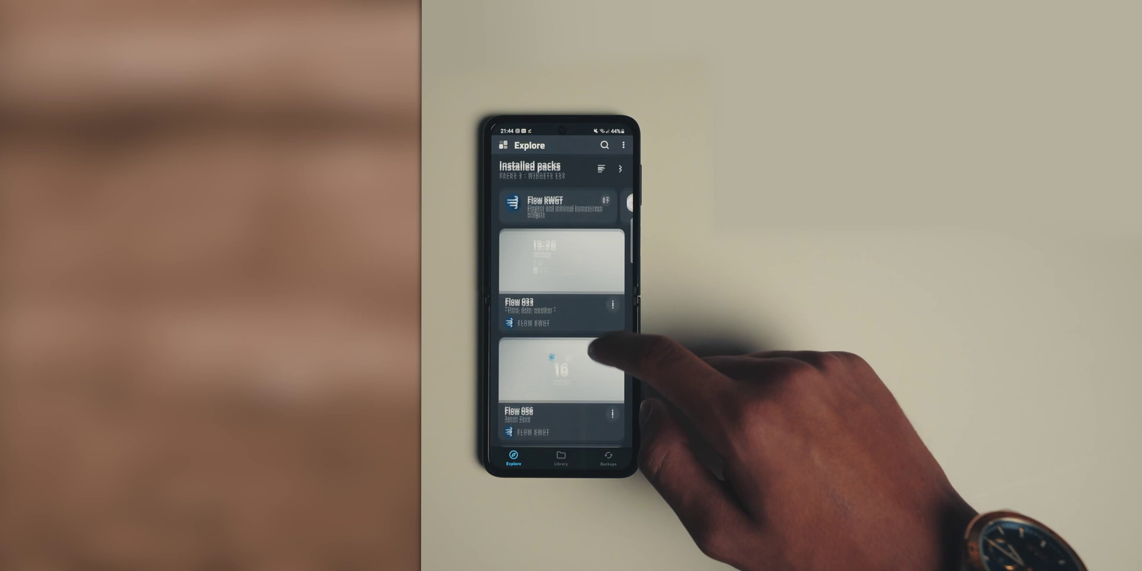
Scroll to the 16°C Flow weather widget and open its options menu.
{"action": "scroll", "scroll_direction": "down", "scroll_amount": 3}
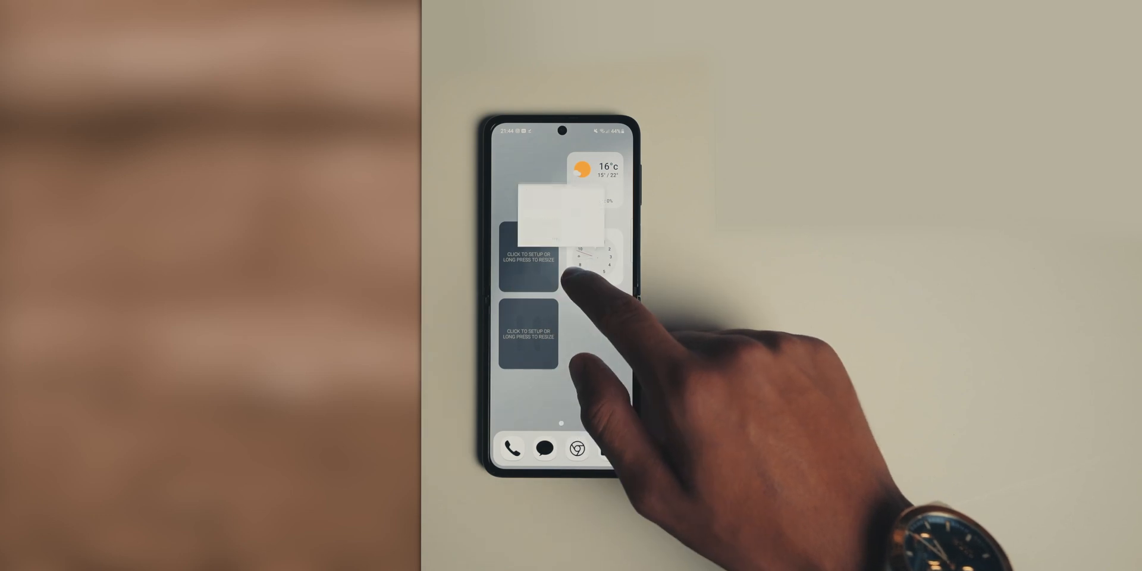
{"action": "left_click", "coordinate": [597, 169]}
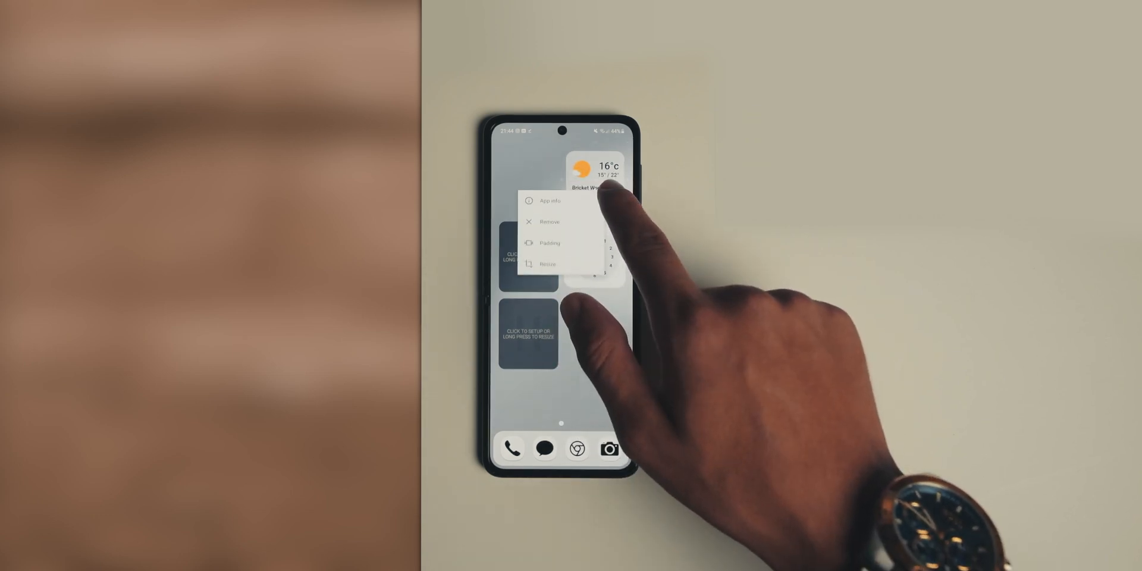